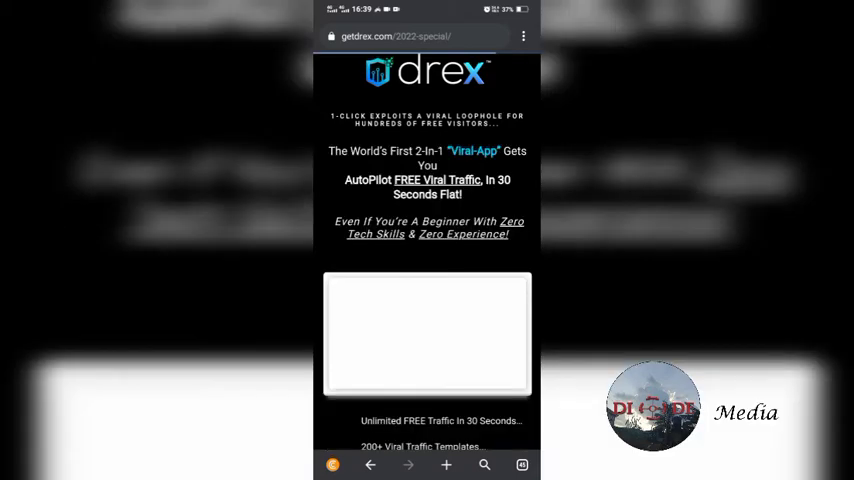
Step: Scroll the Drex sales page past the countdown and 3-step purchase section to the $14 offer
{"action": "scroll", "scroll_direction": "down", "scroll_amount": 3}
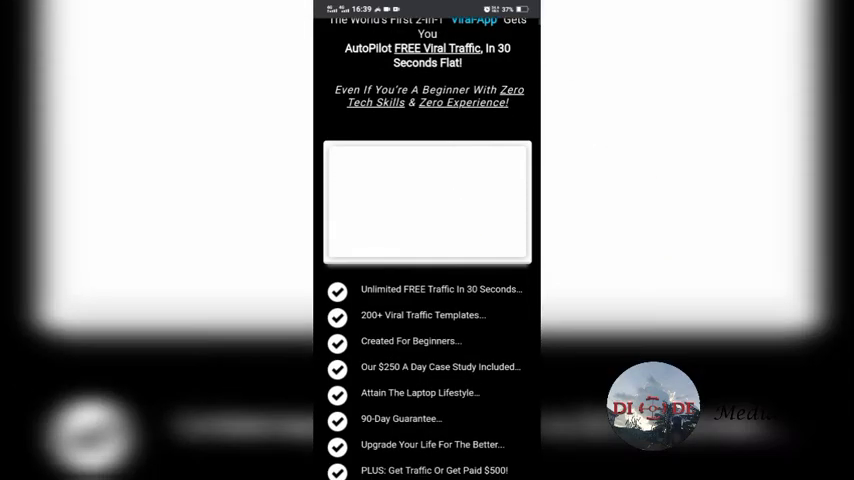
{"action": "scroll", "scroll_direction": "down", "scroll_amount": 3}
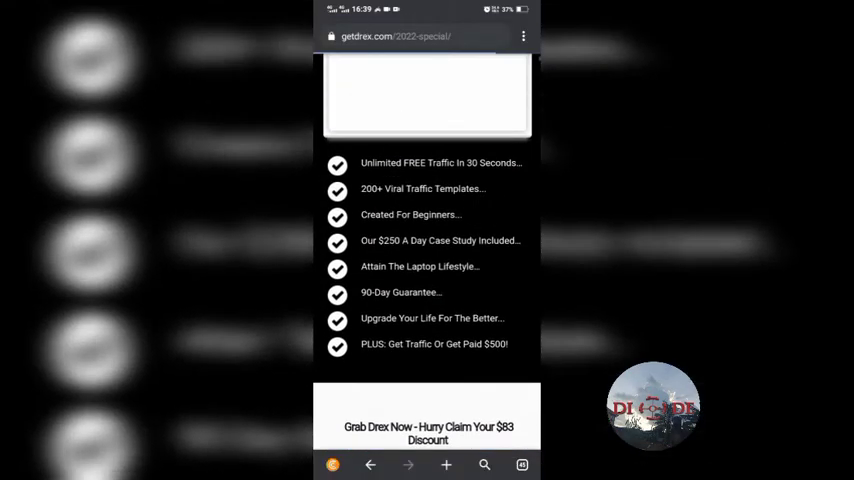
{"action": "scroll", "scroll_direction": "down", "scroll_amount": 3}
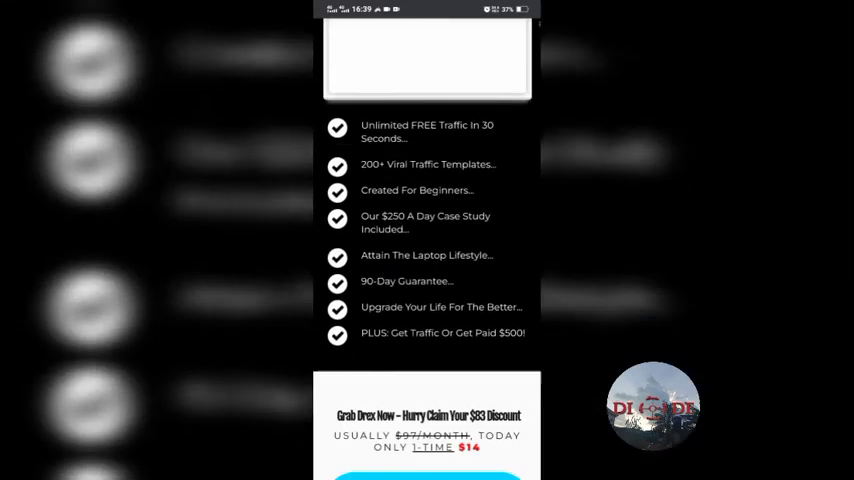
{"action": "scroll", "scroll_direction": "down", "scroll_amount": 3}
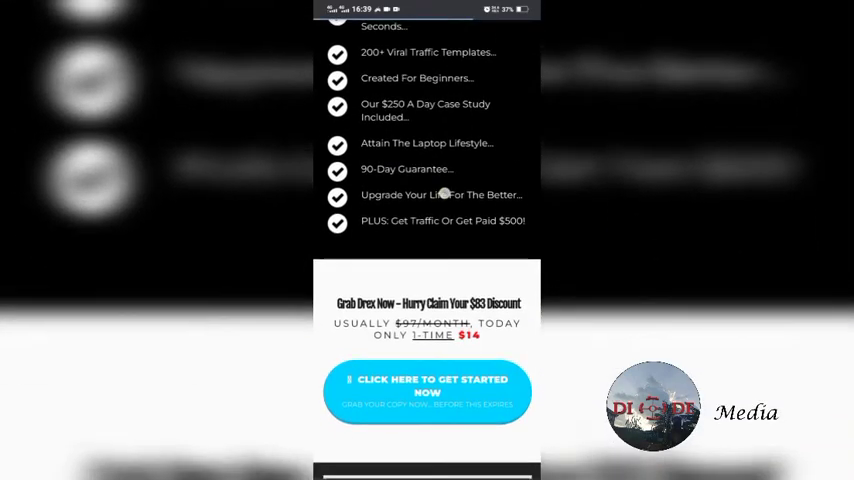
{"action": "scroll", "scroll_direction": "up", "scroll_amount": 3}
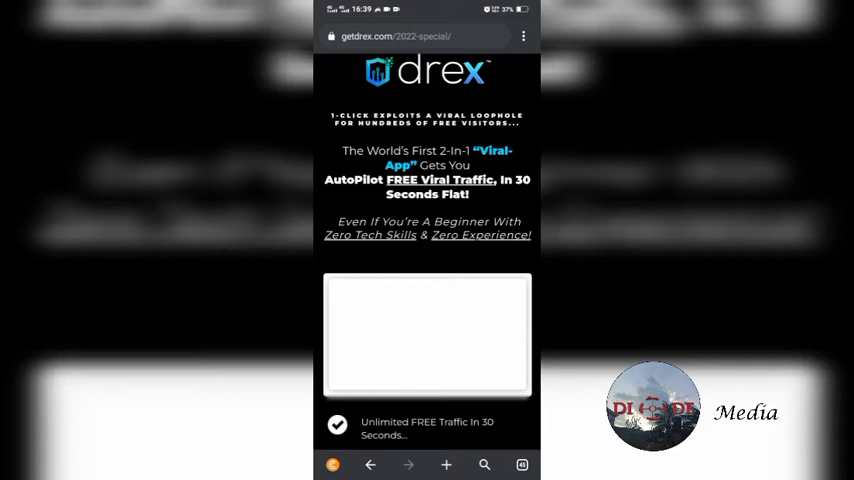
{"action": "scroll", "scroll_direction": "down", "scroll_amount": 3}
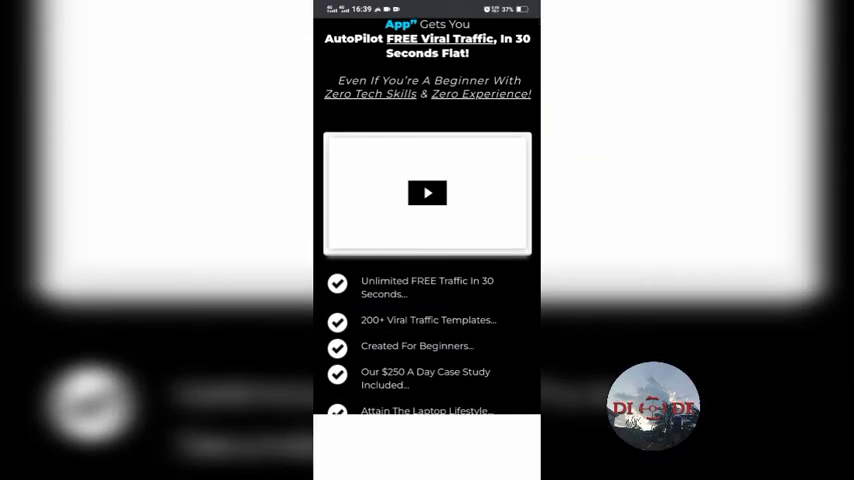
{"action": "scroll", "scroll_direction": "down", "scroll_amount": 3}
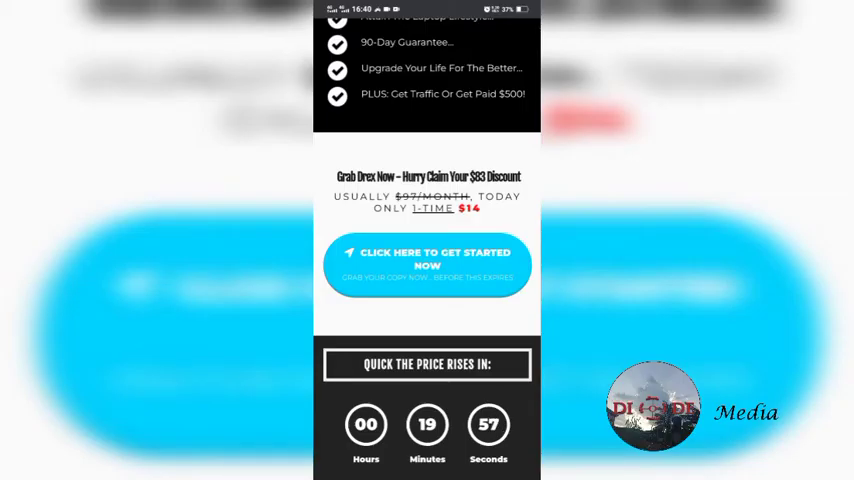
{"action": "scroll", "scroll_direction": "down", "scroll_amount": 3}
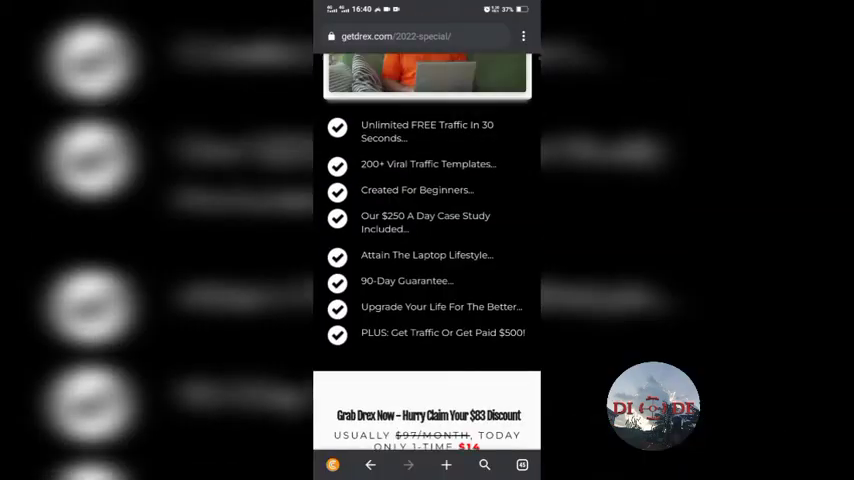
{"action": "scroll", "scroll_direction": "up", "scroll_amount": 3}
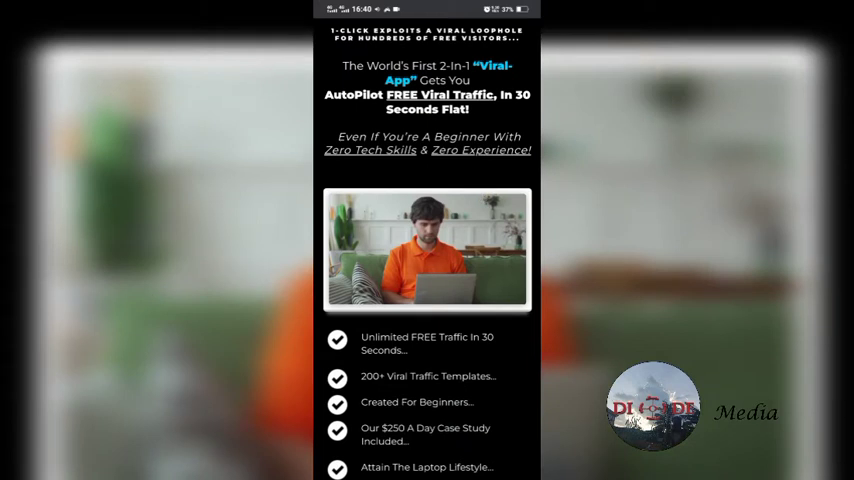
{"action": "scroll", "scroll_direction": "down", "scroll_amount": 3}
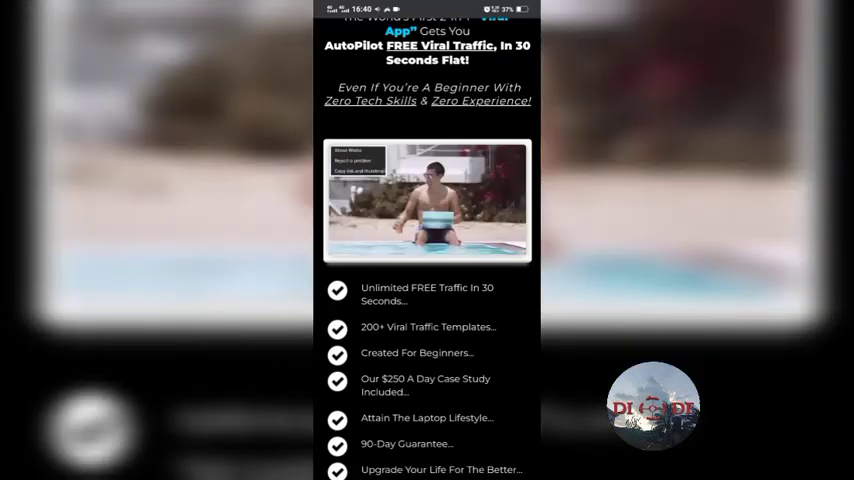
{"action": "scroll", "scroll_direction": "down", "scroll_amount": 3}
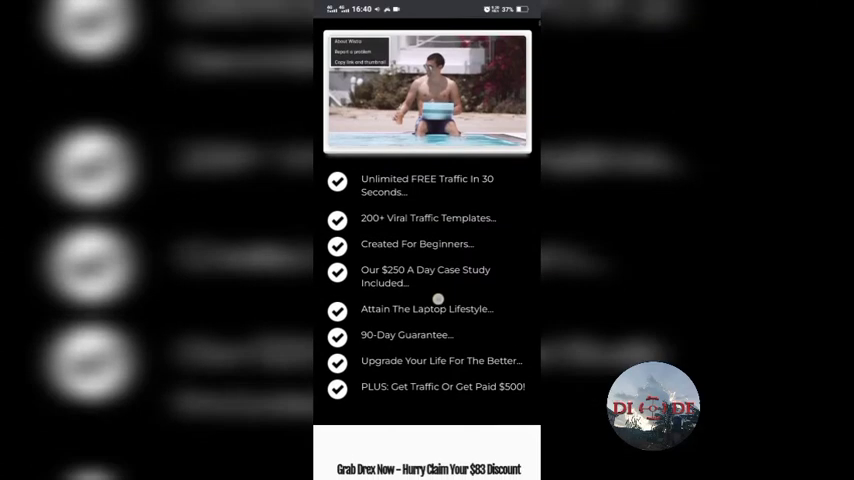
{"action": "scroll", "scroll_direction": "down", "scroll_amount": 3}
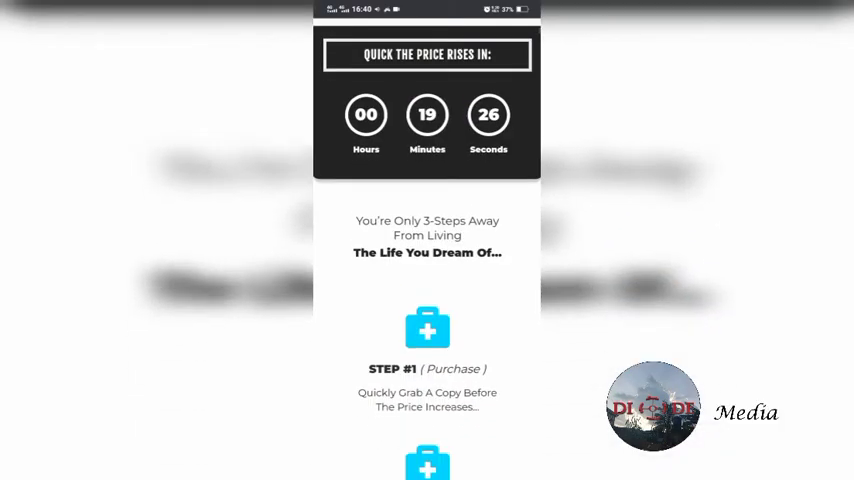
{"action": "scroll", "scroll_direction": "down", "scroll_amount": 3}
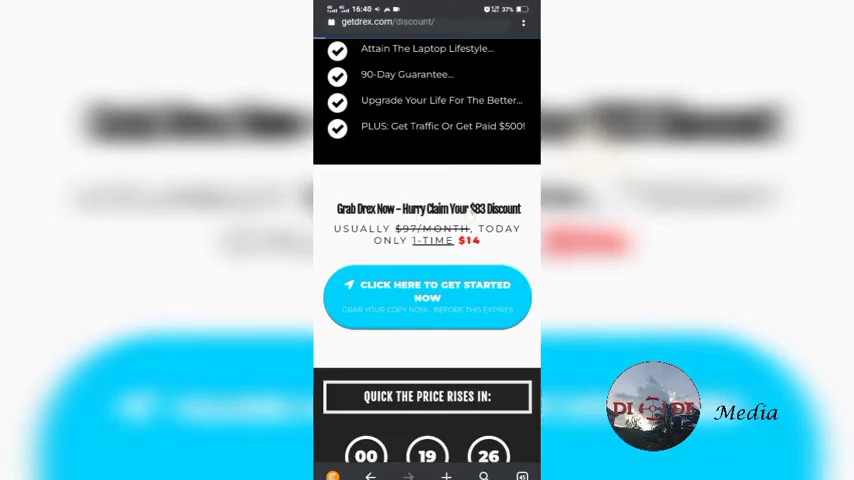
Step: Start the purchase and claim the $5 Drex5 coupon, opening the WarriorPlus checkout at $14.31
{"action": "left_click", "coordinate": [428, 296]}
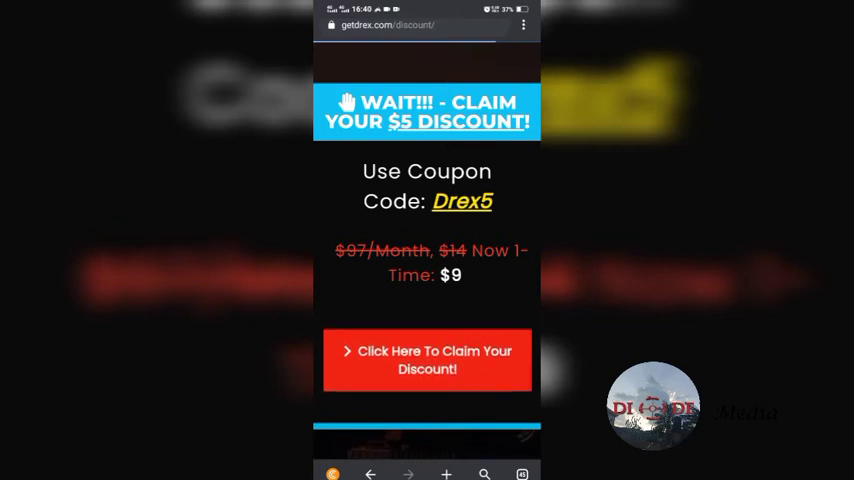
{"action": "scroll", "scroll_direction": "down", "scroll_amount": 3}
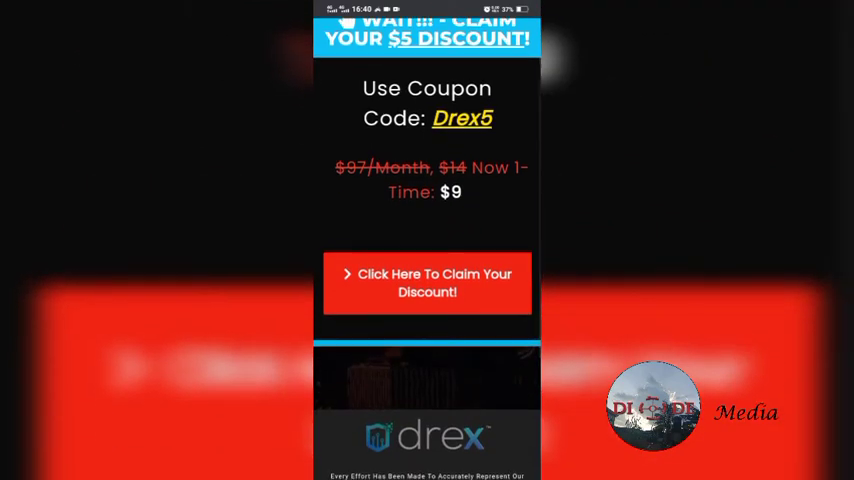
{"action": "scroll", "scroll_direction": "down", "scroll_amount": 3}
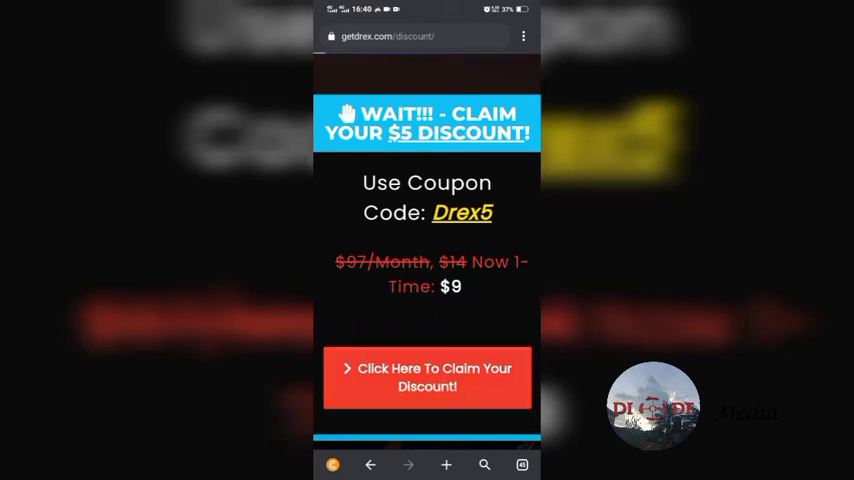
{"action": "left_click", "coordinate": [426, 378]}
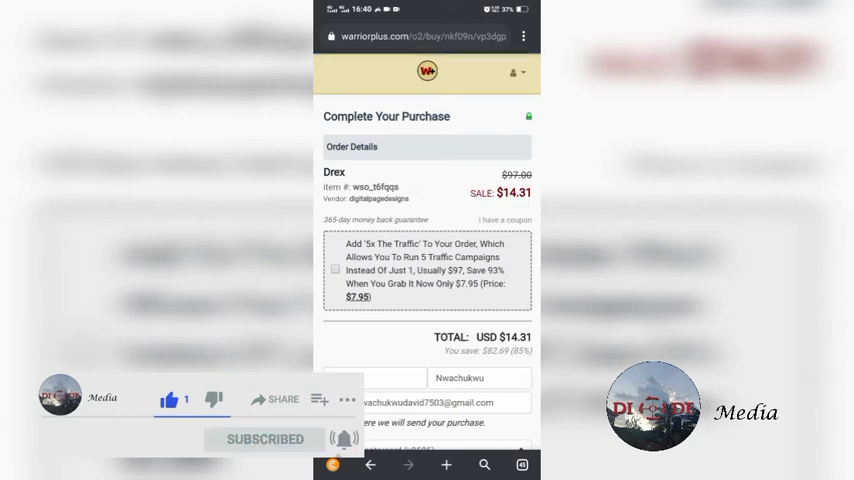
Step: Add the 5x traffic upgrade raising the total to $22.26 and submit the checkout
{"action": "scroll", "scroll_direction": "down", "scroll_amount": 3}
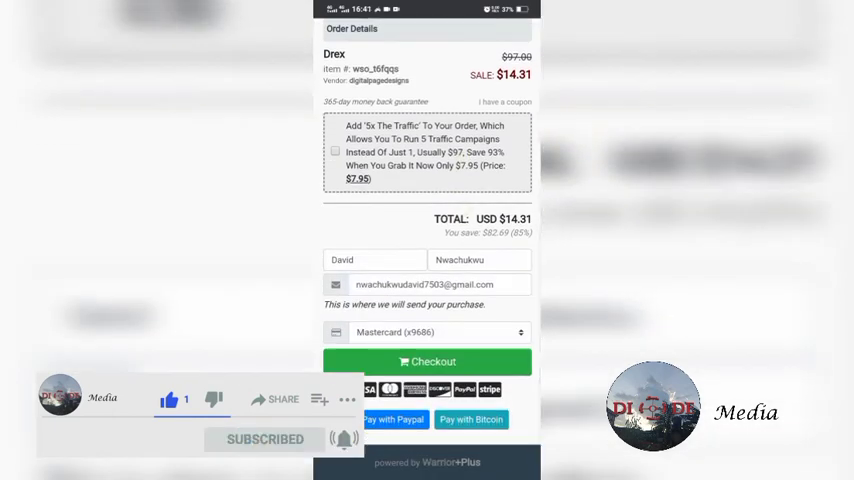
{"action": "left_click", "coordinate": [336, 150]}
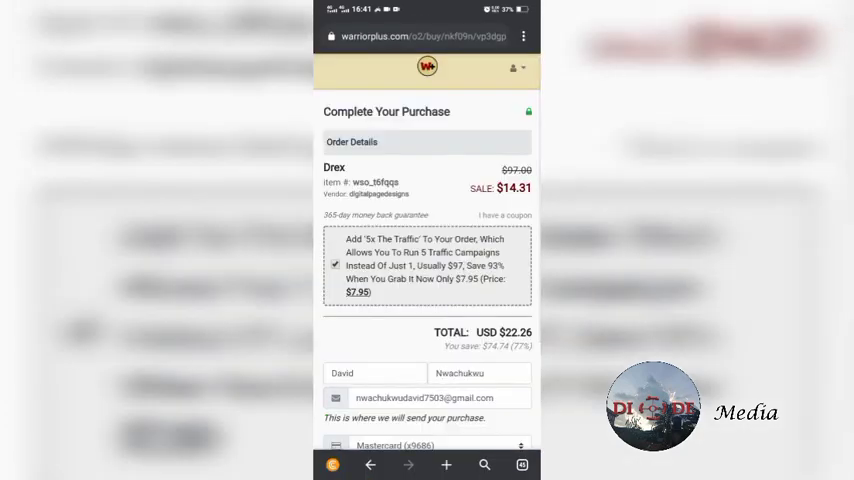
{"action": "scroll", "scroll_direction": "down", "scroll_amount": 3}
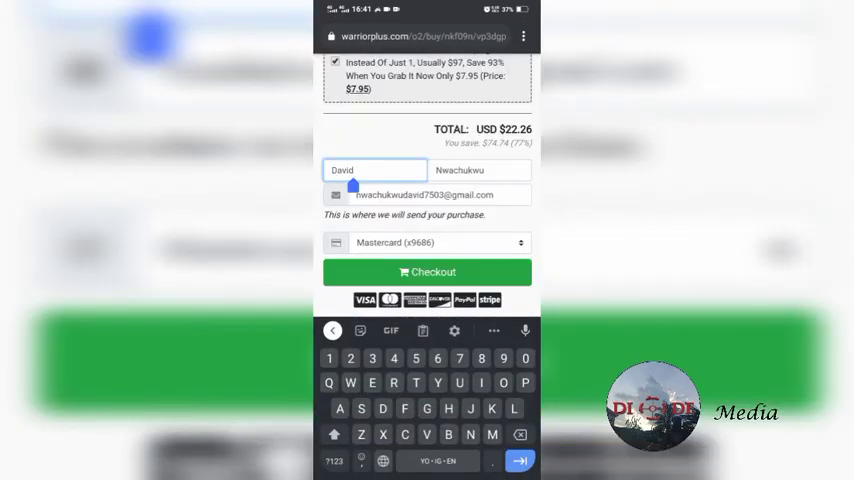
{"action": "scroll", "scroll_direction": "down", "scroll_amount": 3}
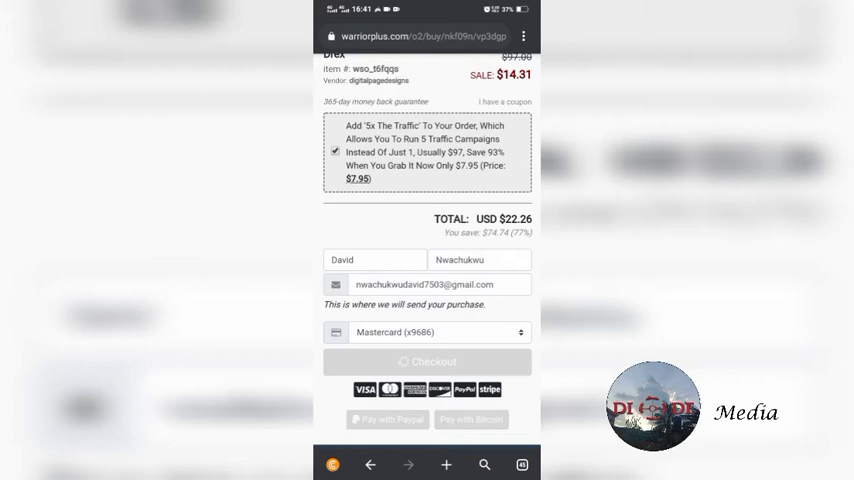
{"action": "left_click", "coordinate": [470, 420]}
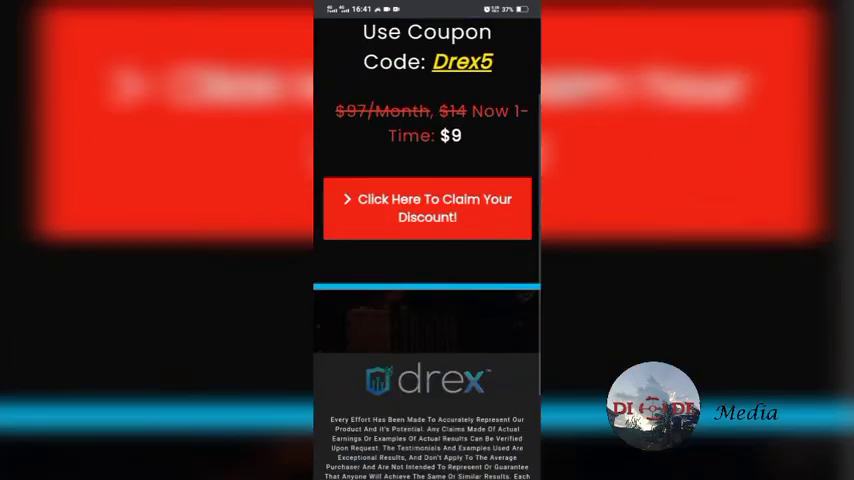
Step: Claim the discount again to reopen the WarriorPlus checkout at $14.31 without the add-on
{"action": "scroll", "scroll_direction": "down", "scroll_amount": 3}
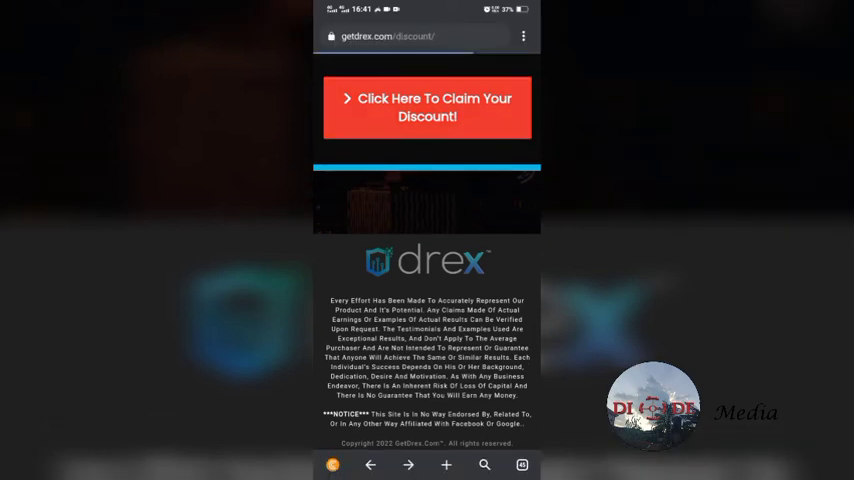
{"action": "left_click", "coordinate": [428, 108]}
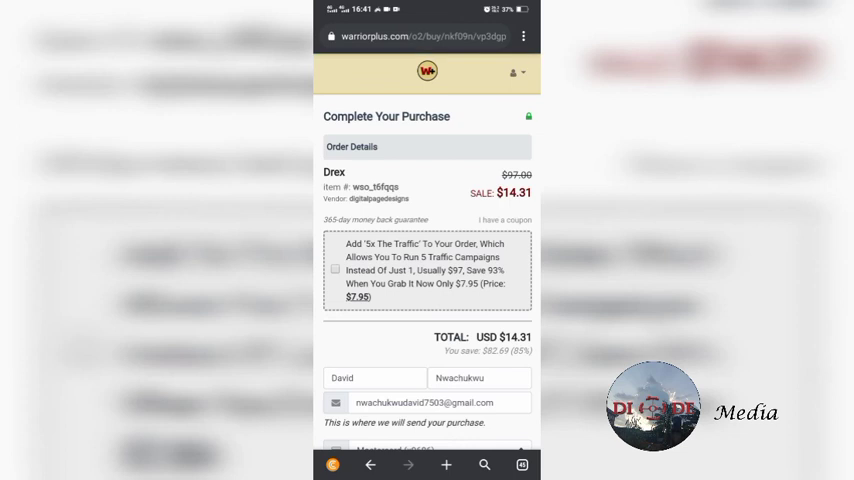
{"action": "scroll", "scroll_direction": "down", "scroll_amount": 3}
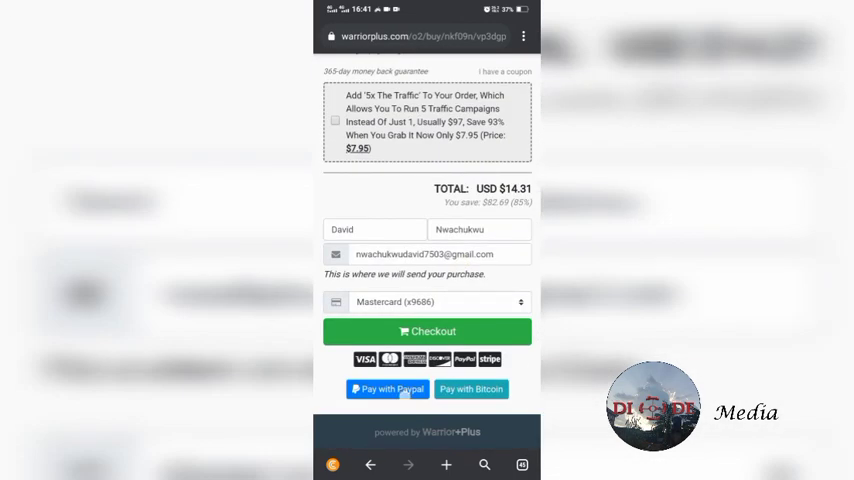
{"action": "left_click", "coordinate": [388, 388]}
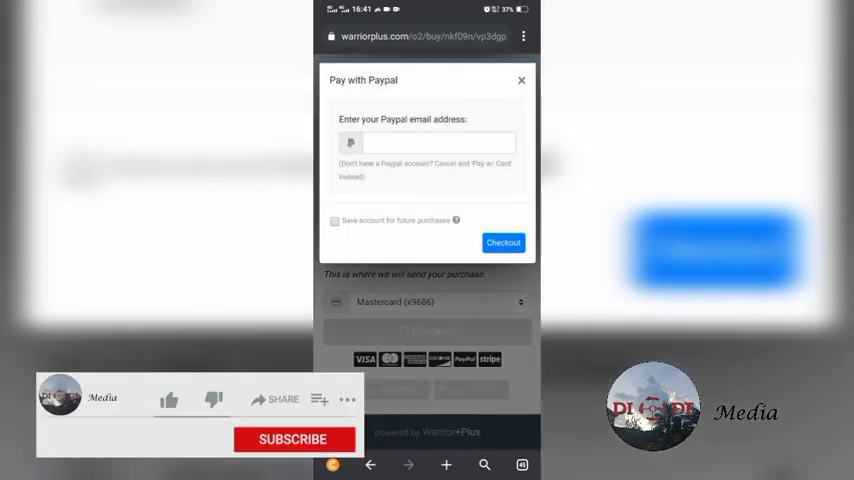
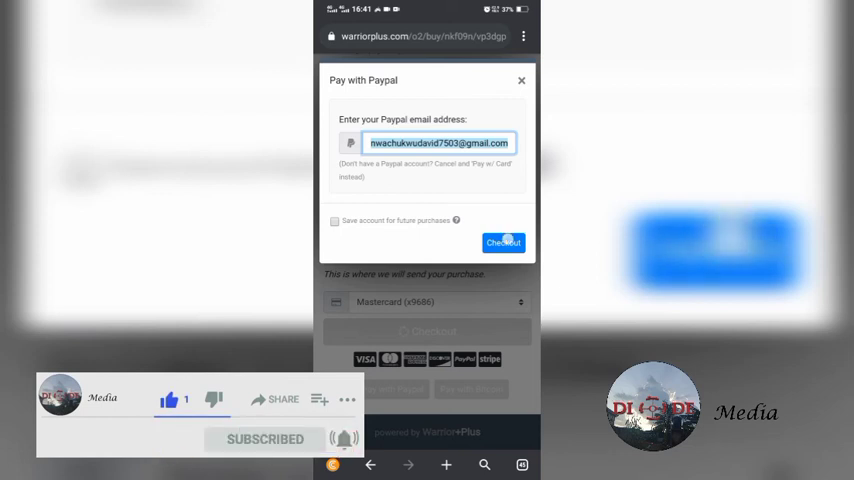
{"action": "left_click", "coordinate": [504, 242]}
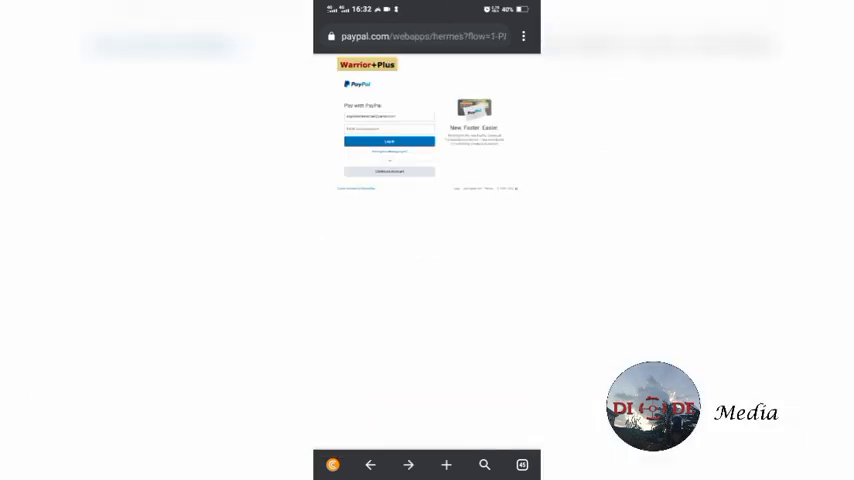
Step: Fill the PayPal account field and submit the login to complete payment
{"action": "left_click", "coordinate": [448, 188]}
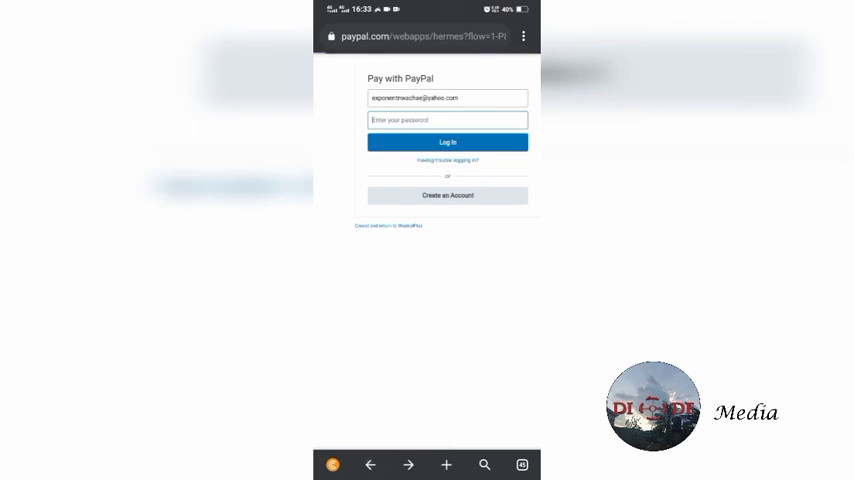
{"action": "left_click", "coordinate": [446, 142]}
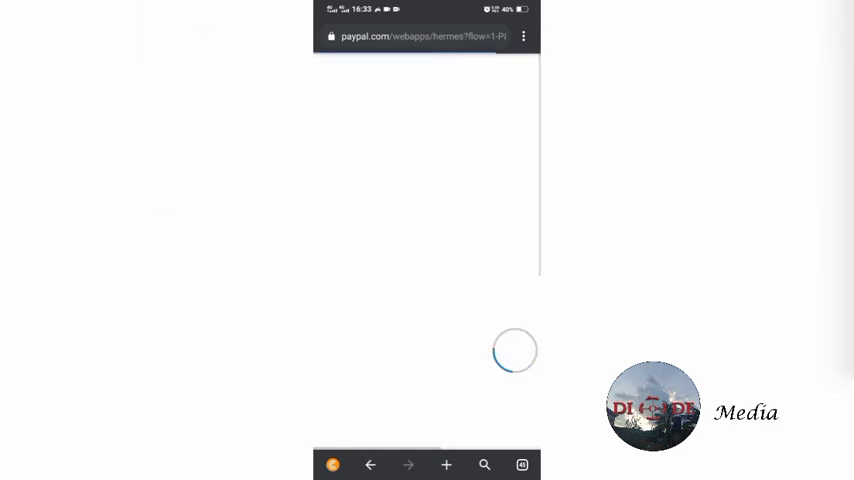